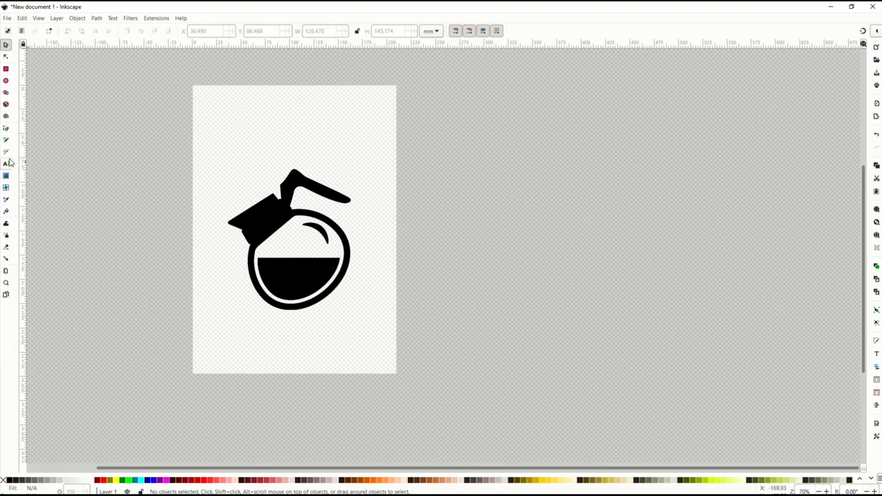
Step: Write the word COFFEE in a text box above the coffee pot with the Text tool
{"action": "left_click", "coordinate": [5, 164]}
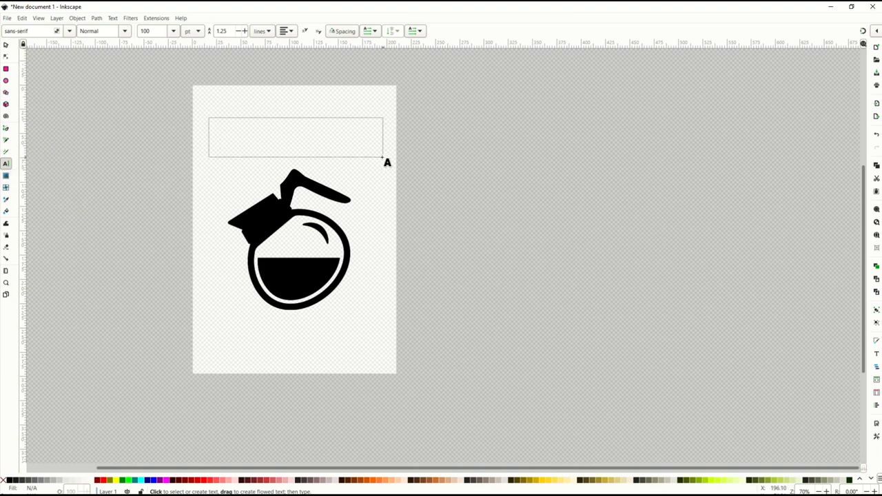
{"action": "type", "text": "C"}
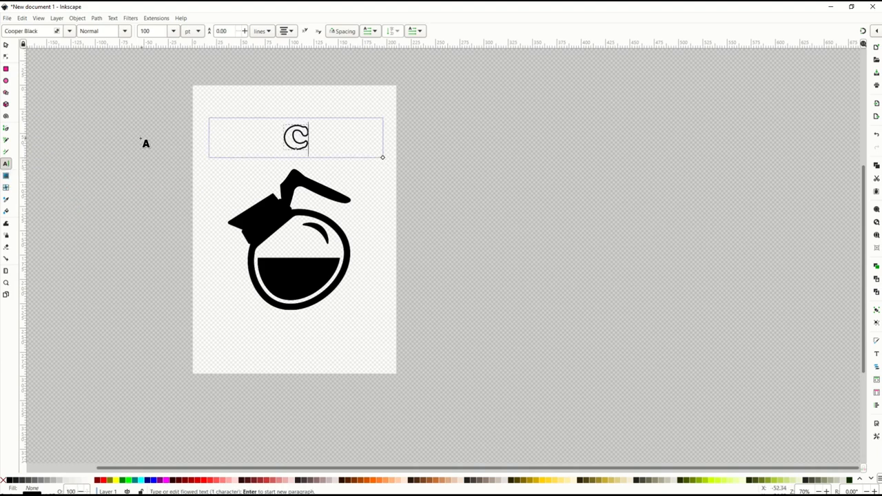
{"action": "type", "text": "COFFEE"}
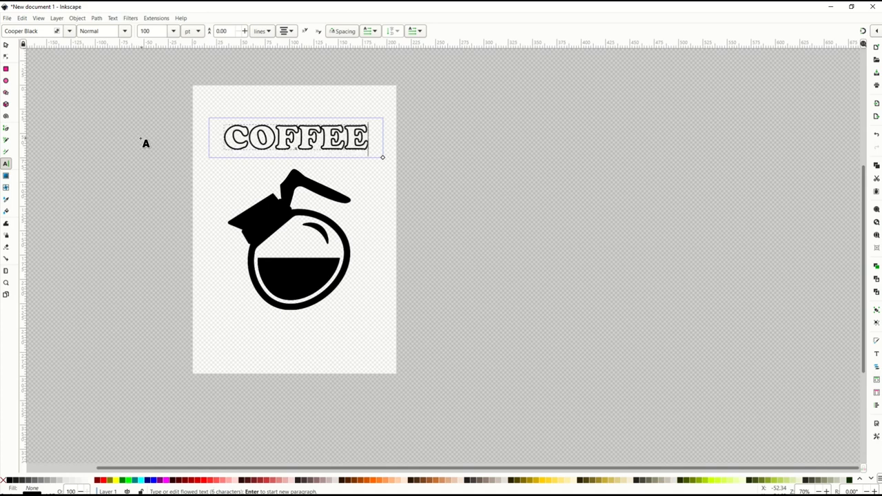
{"action": "left_click", "coordinate": [5, 44]}
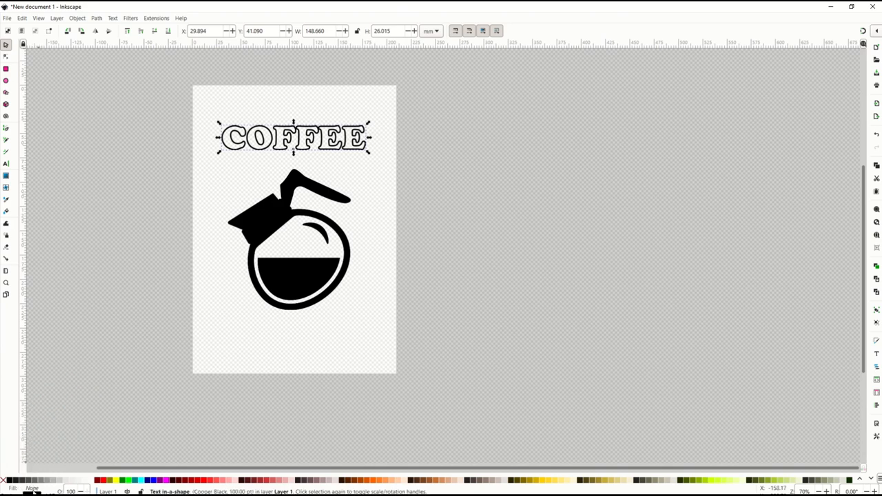
{"action": "mouse_move", "coordinate": [33, 480]}
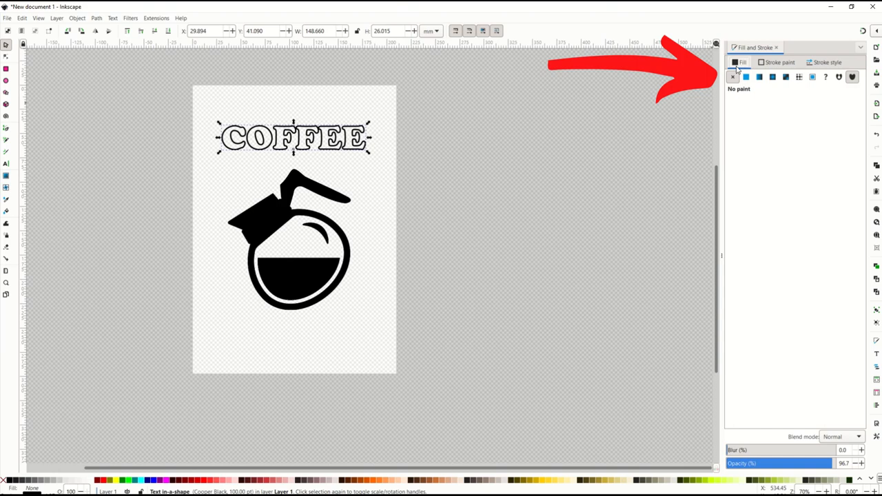
{"action": "mouse_move", "coordinate": [742, 68]}
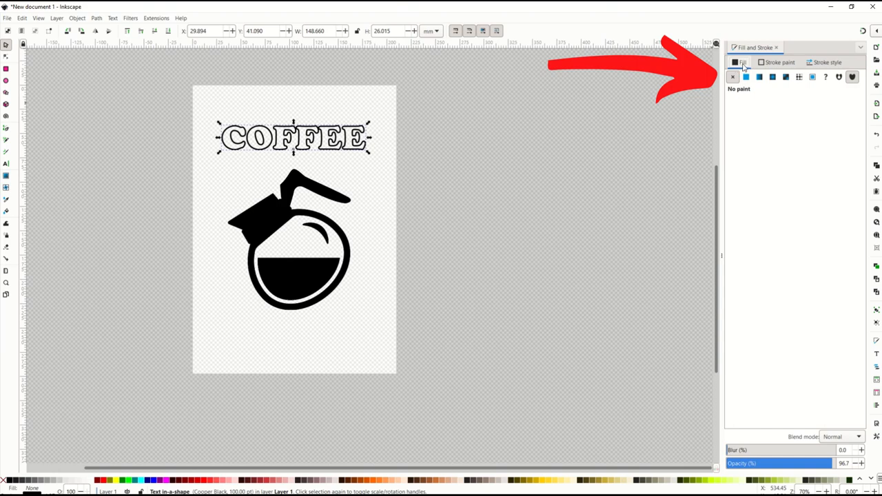
{"action": "left_click", "coordinate": [827, 62]}
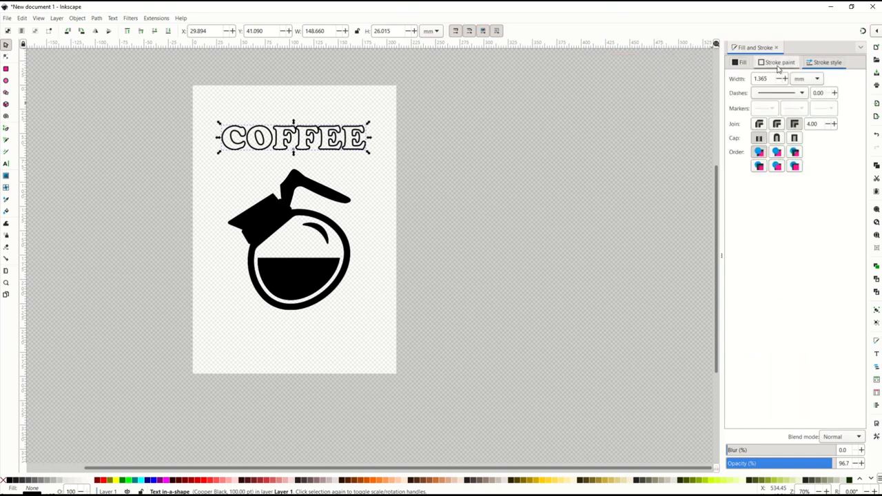
{"action": "left_click", "coordinate": [741, 62]}
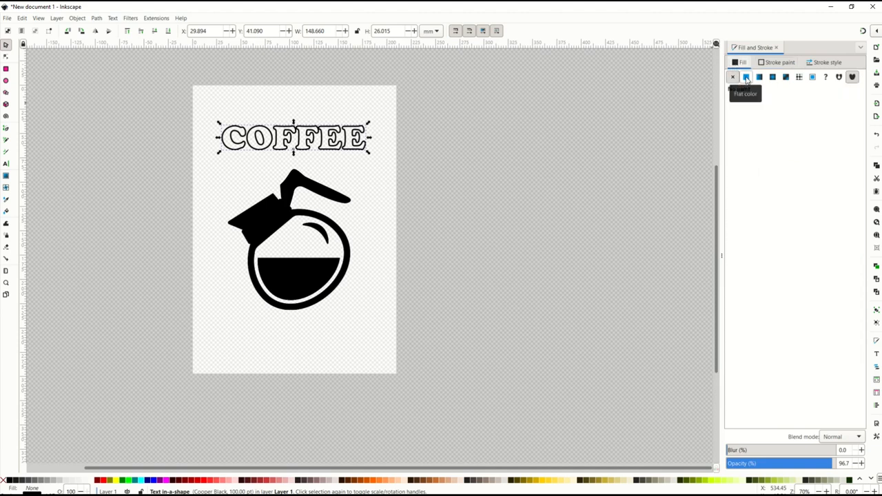
{"action": "left_click", "coordinate": [747, 77]}
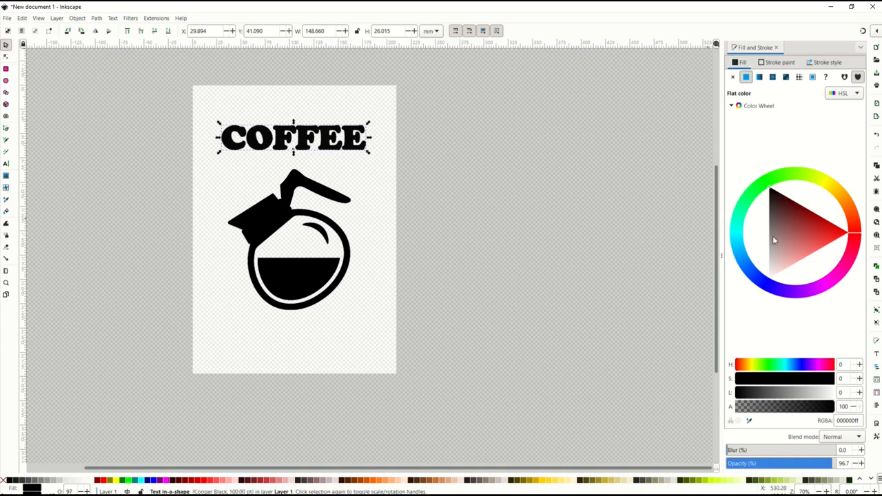
{"action": "mouse_move", "coordinate": [766, 157]}
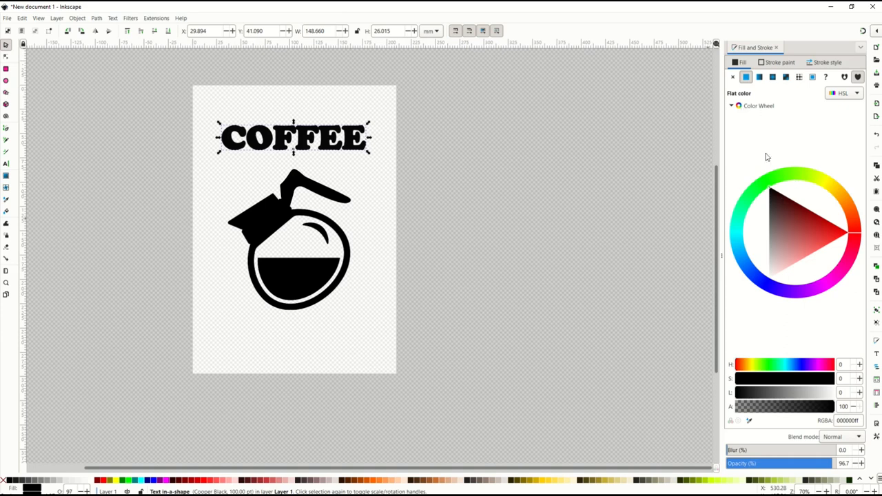
{"action": "left_click", "coordinate": [854, 231]}
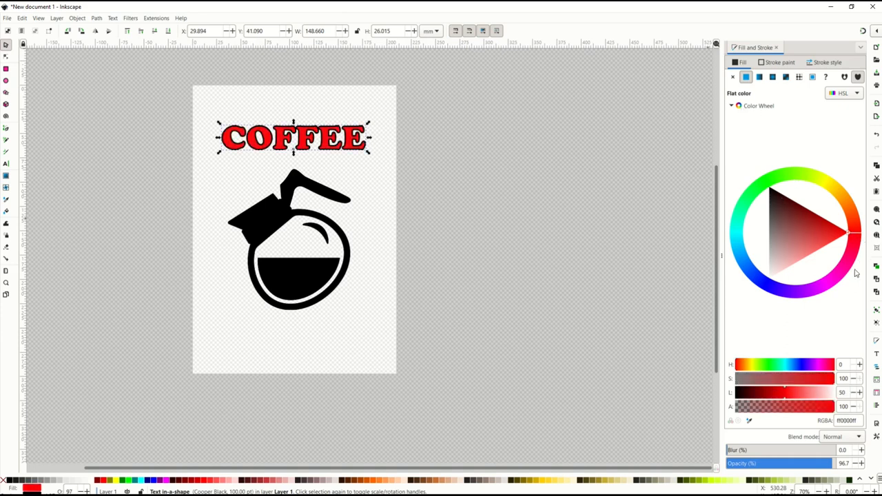
{"action": "left_click", "coordinate": [773, 289]}
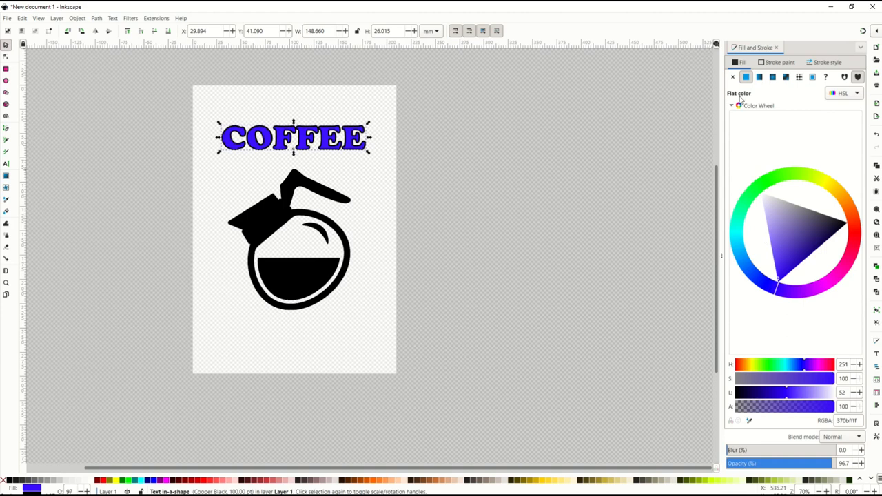
{"action": "left_click", "coordinate": [733, 78]}
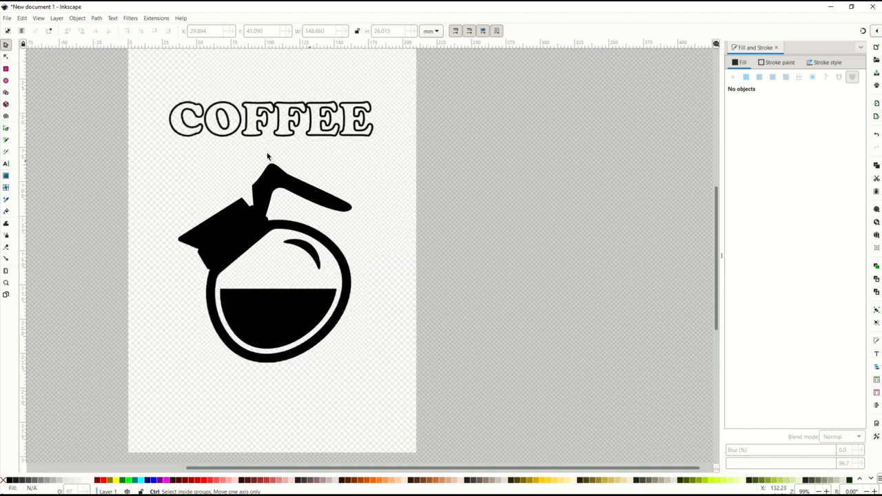
Step: Nudge the COFFEE text slightly left and return to the Selector with S
{"action": "left_click", "coordinate": [268, 121]}
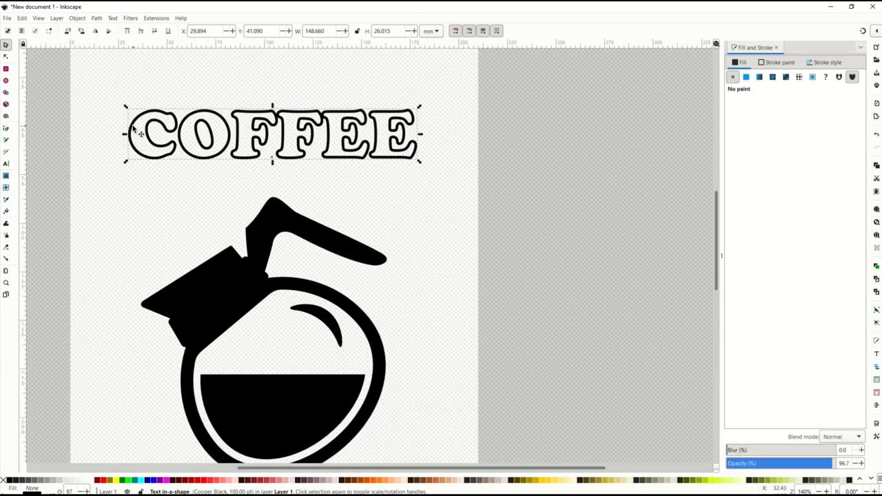
{"action": "left_click_drag", "start_coordinate": [273, 135], "coordinate": [269, 136]}
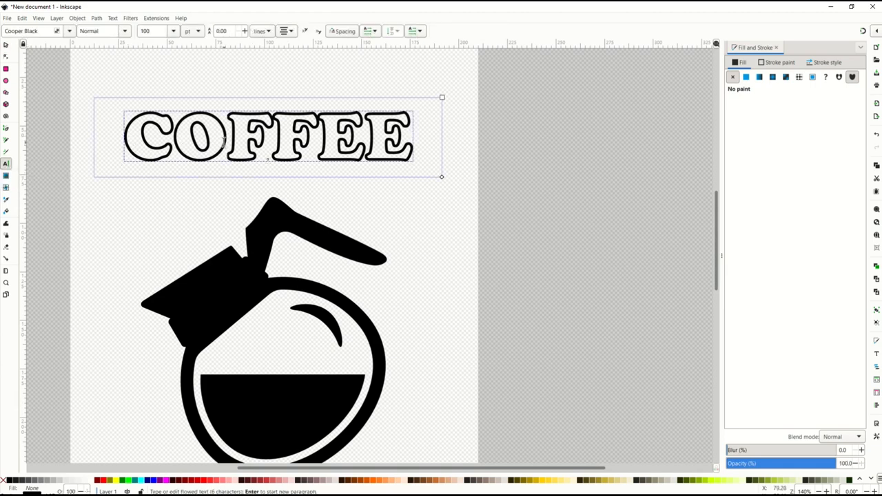
{"action": "type", "text": "S"}
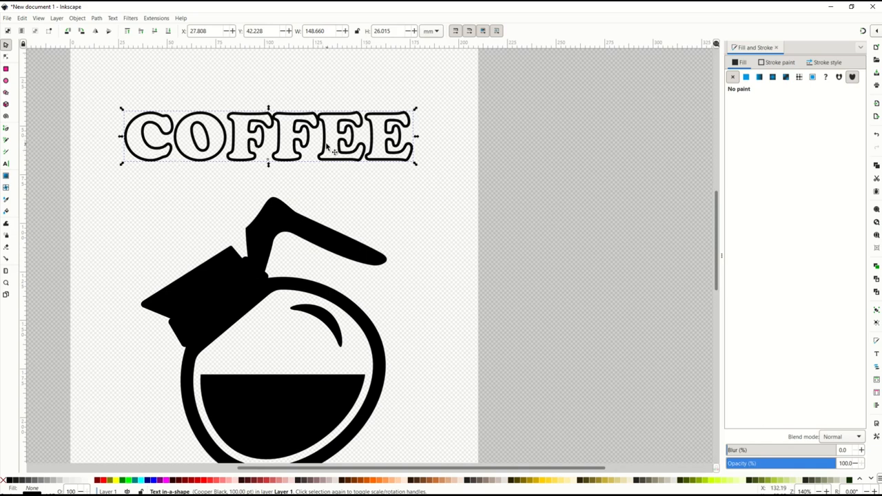
{"action": "mouse_move", "coordinate": [93, 25]}
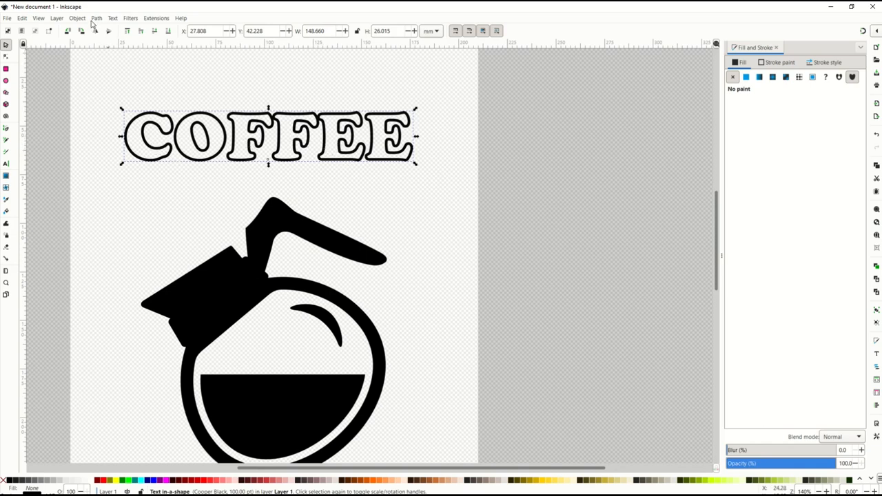
Step: Convert COFFEE to paths via Object to Path and test-drag a node of the first F
{"action": "left_click", "coordinate": [96, 18]}
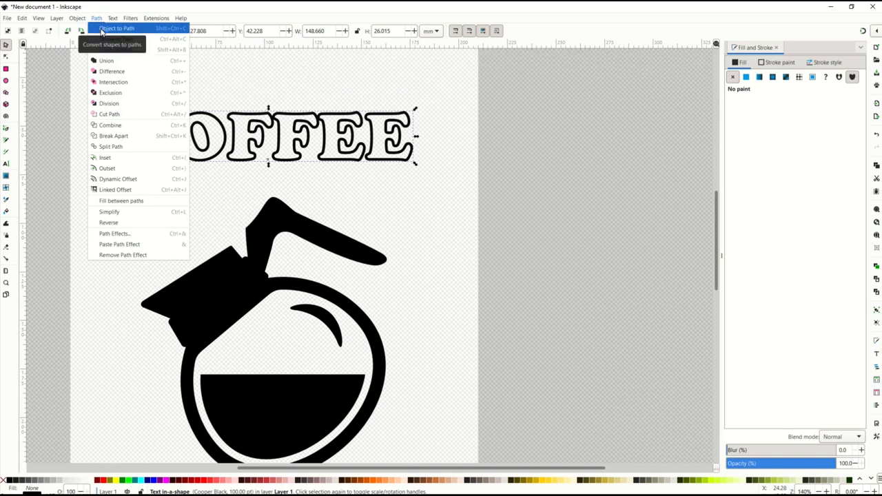
{"action": "left_click", "coordinate": [116, 28]}
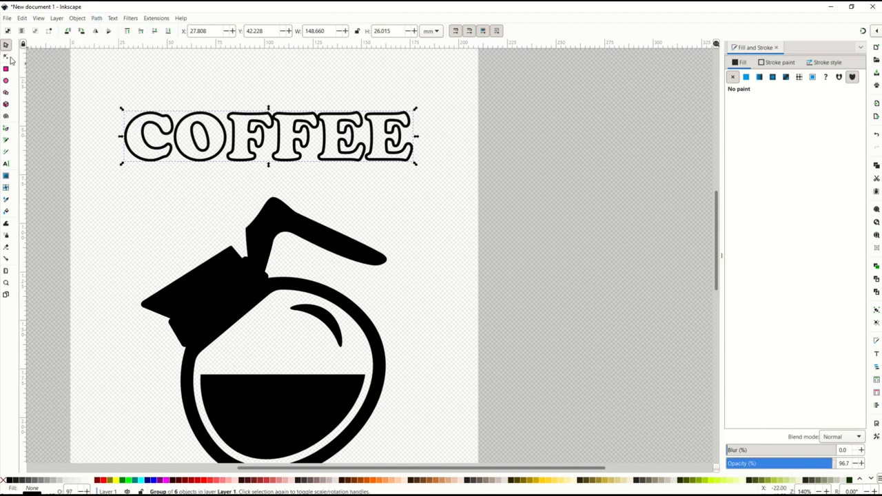
{"action": "left_click", "coordinate": [6, 56]}
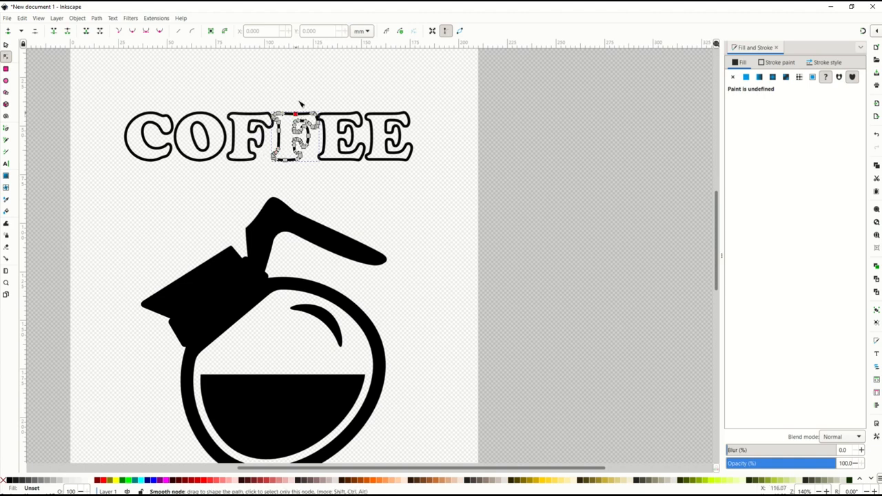
{"action": "left_click_drag", "start_coordinate": [296, 113], "coordinate": [331, 83]}
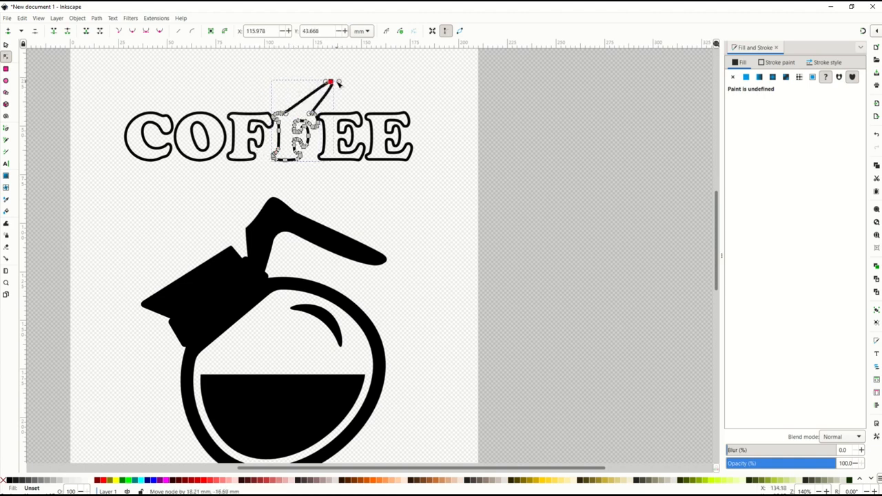
{"action": "left_click_drag", "start_coordinate": [330, 83], "coordinate": [292, 104]}
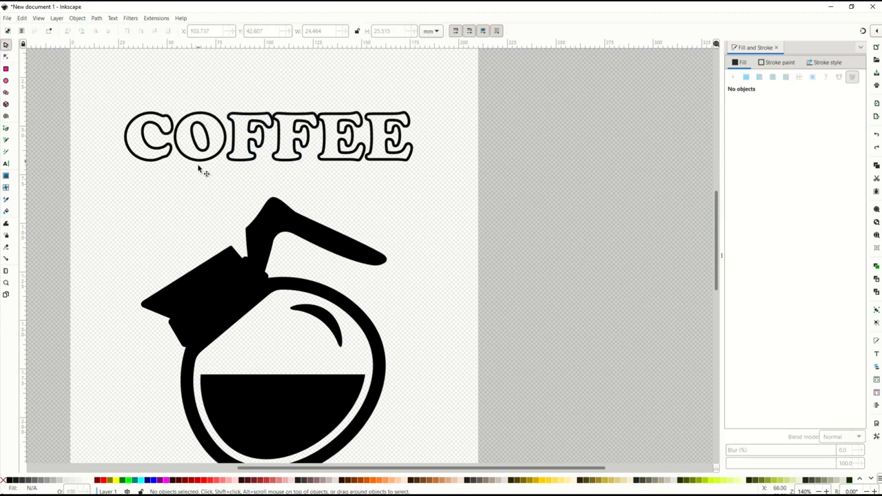
Step: Ungroup COFFEE into six letters and move the C down beside the coffee pot
{"action": "left_click", "coordinate": [269, 136]}
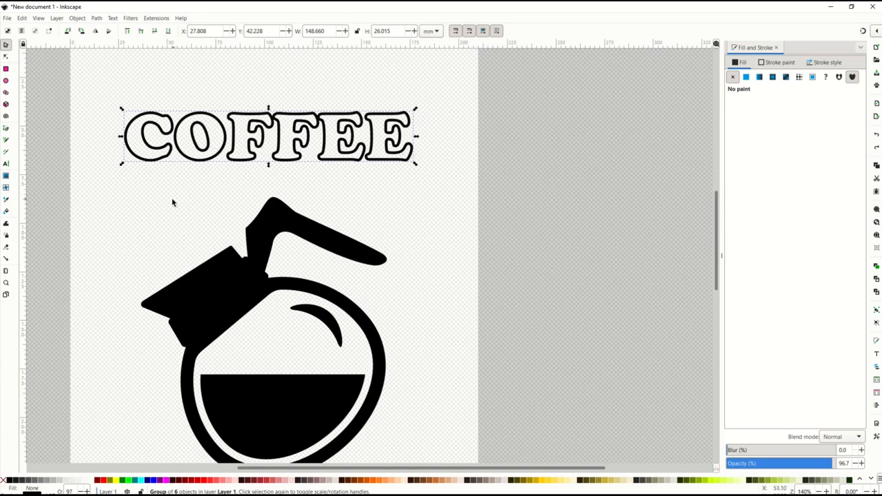
{"action": "left_click", "coordinate": [152, 165]}
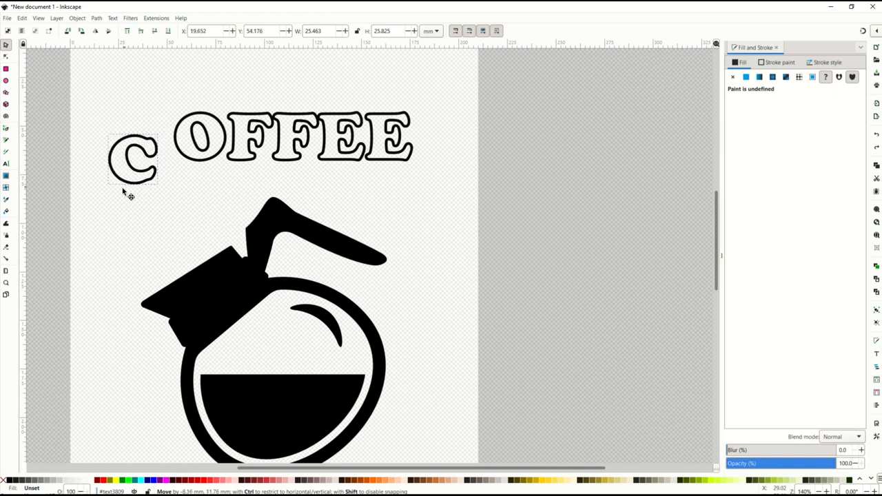
{"action": "left_click_drag", "start_coordinate": [131, 159], "coordinate": [124, 241]}
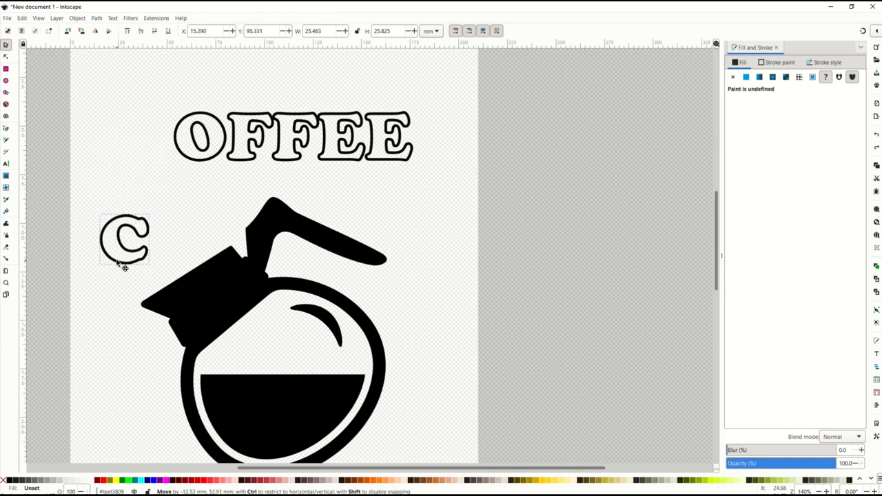
{"action": "left_click", "coordinate": [200, 138]}
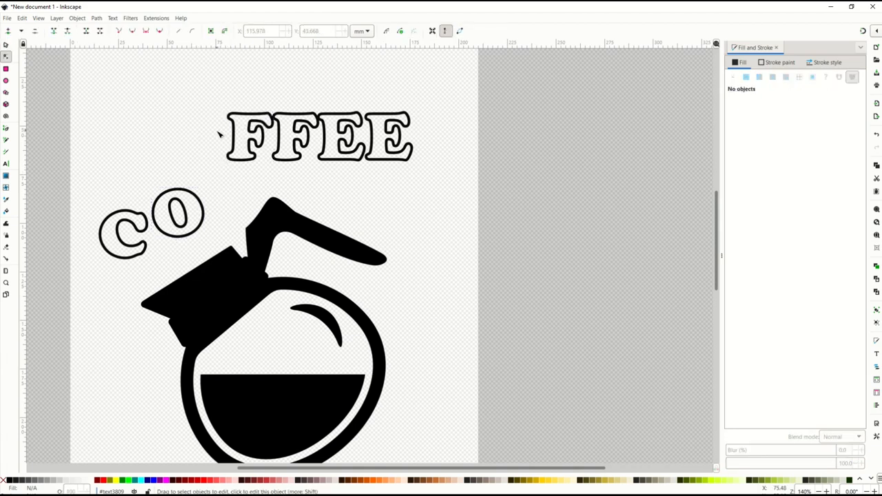
Step: Move the first F up into the arc and select the last E to tilt it
{"action": "left_click", "coordinate": [7, 46]}
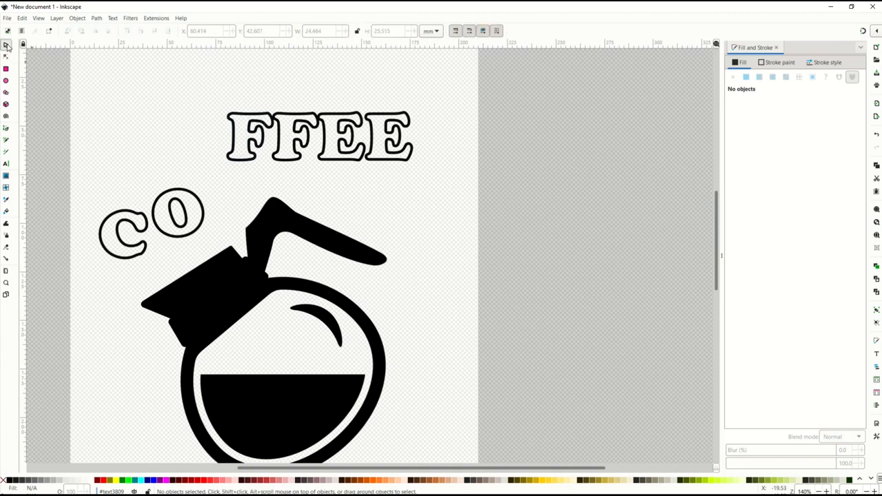
{"action": "left_click", "coordinate": [250, 138]}
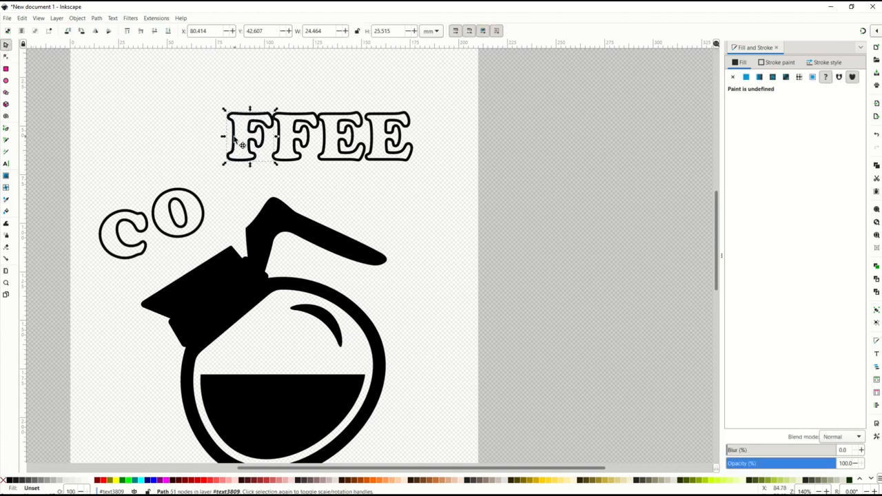
{"action": "left_click_drag", "start_coordinate": [248, 136], "coordinate": [296, 136]}
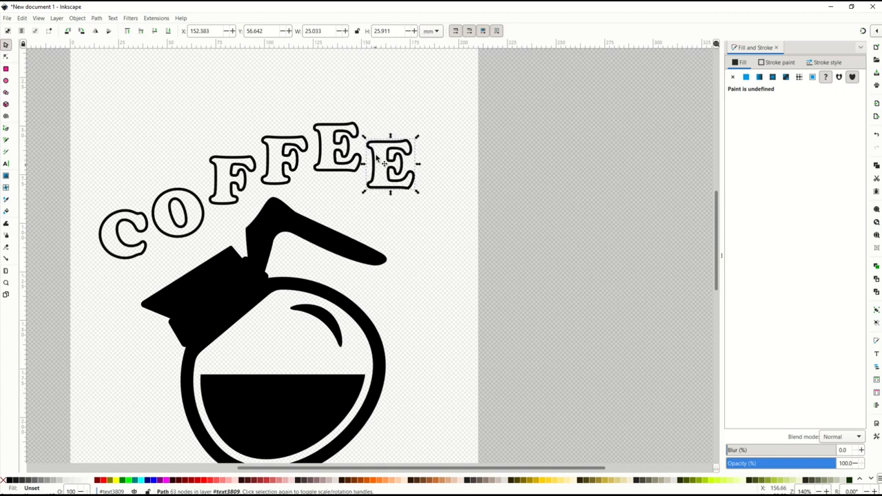
{"action": "left_click", "coordinate": [275, 276]}
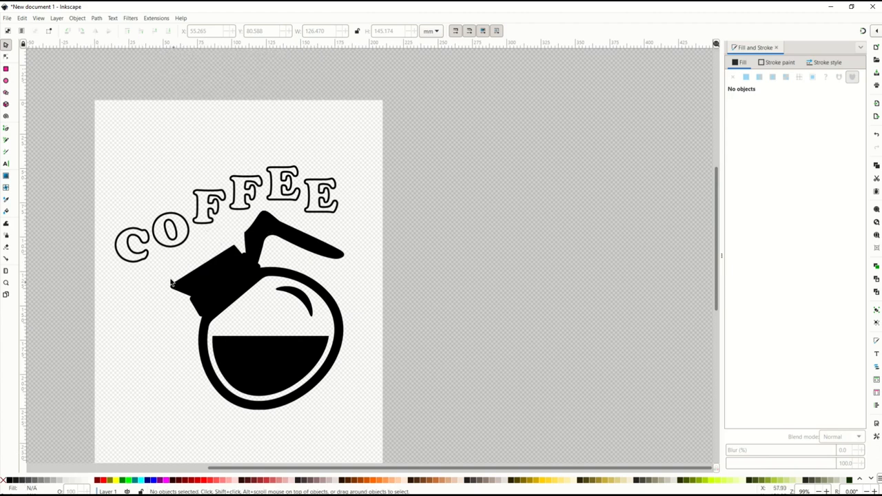
{"action": "left_click", "coordinate": [96, 18]}
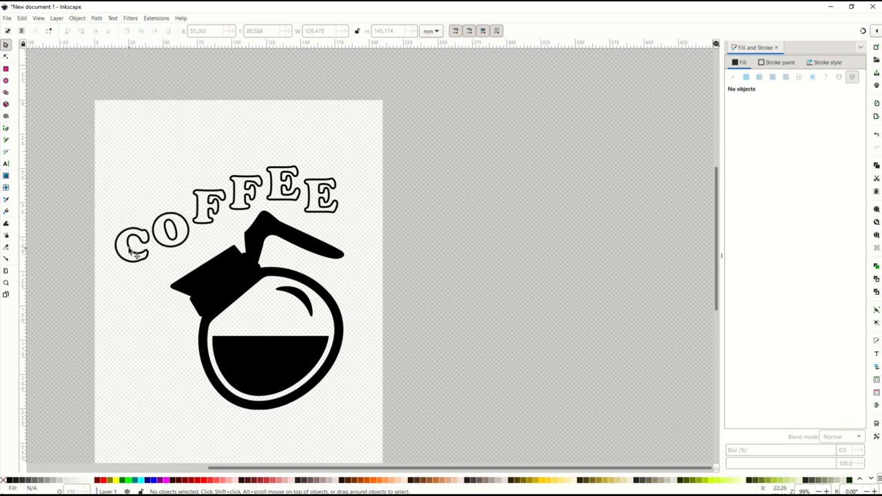
{"action": "mouse_move", "coordinate": [169, 256]}
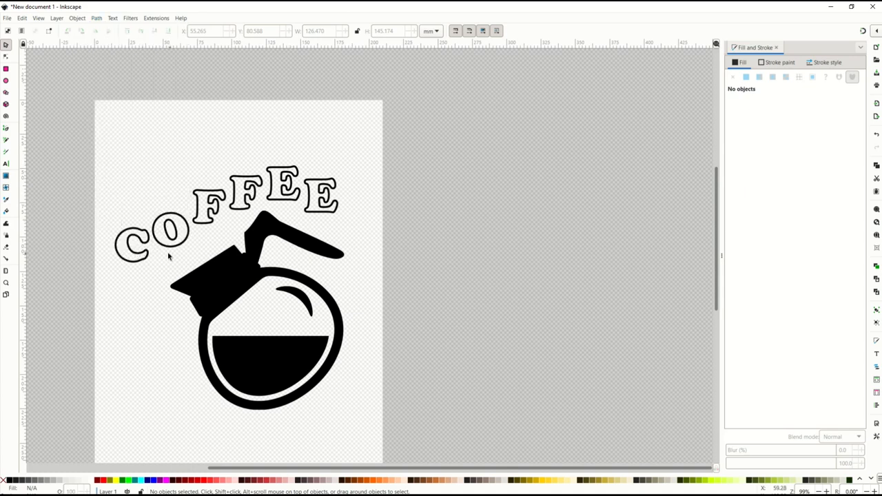
{"action": "mouse_move", "coordinate": [77, 83]}
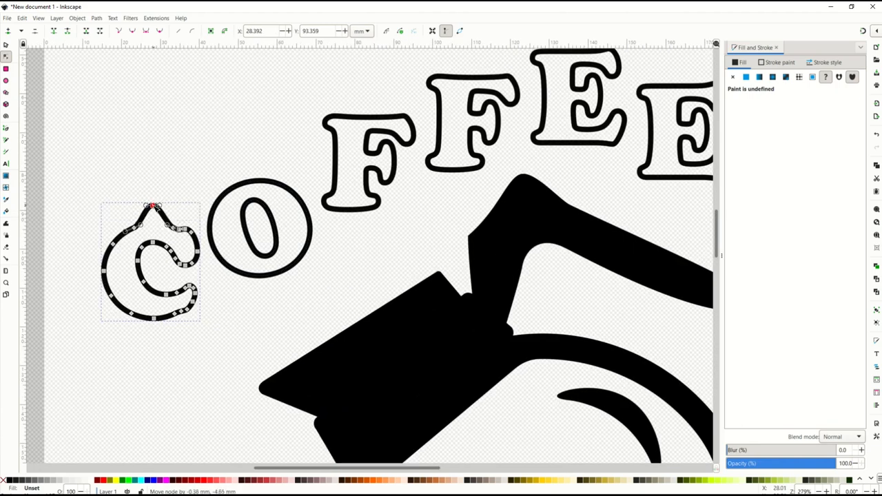
{"action": "left_click_drag", "start_coordinate": [152, 207], "coordinate": [153, 224]}
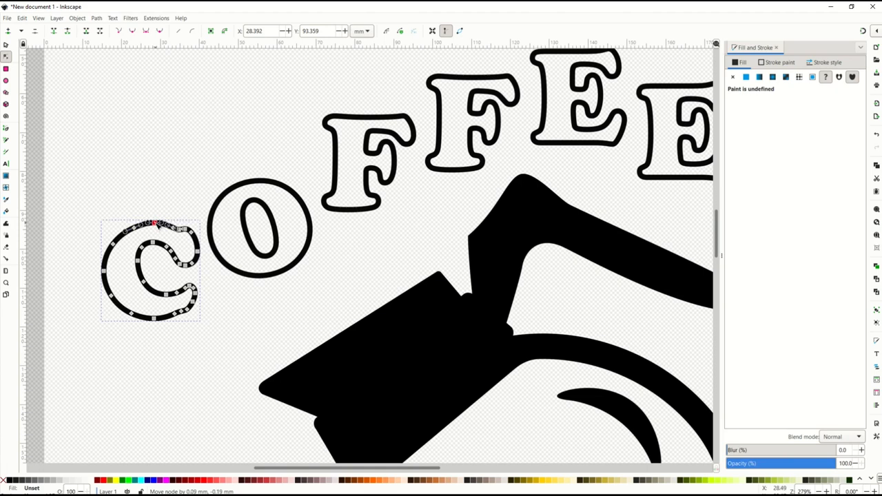